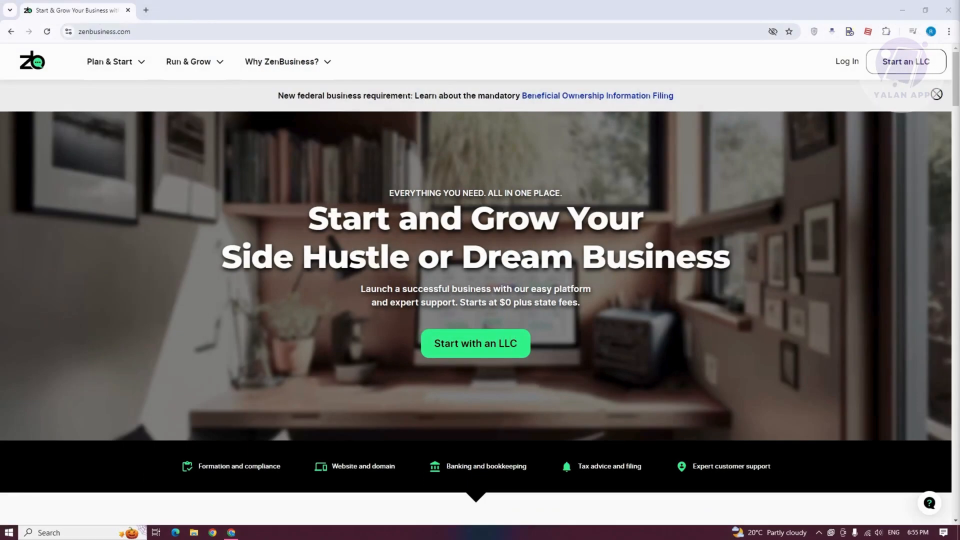
pyautogui.moveTo(679, 255)
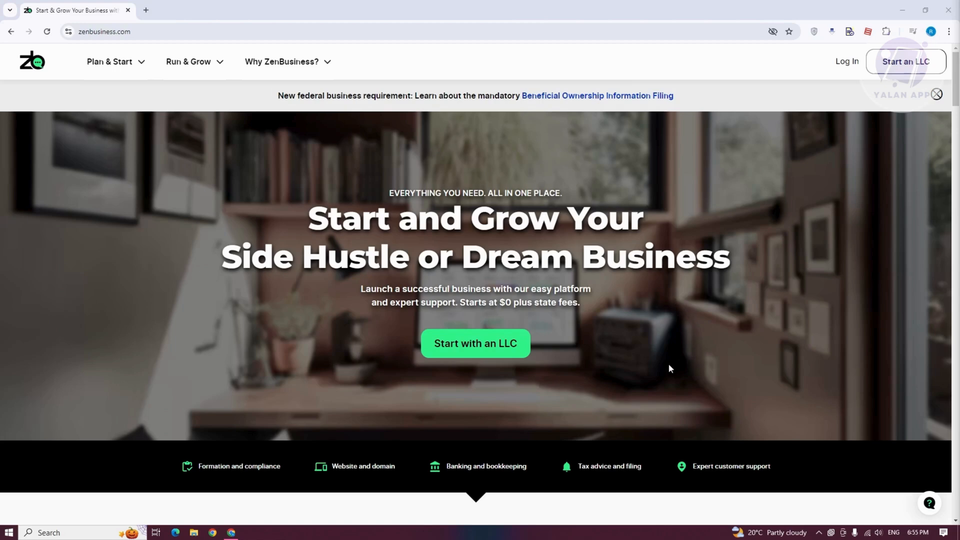
# - Choose 'Start with an LLC' on the ZenBusiness homepage to begin a new order
pyautogui.click(475, 344)
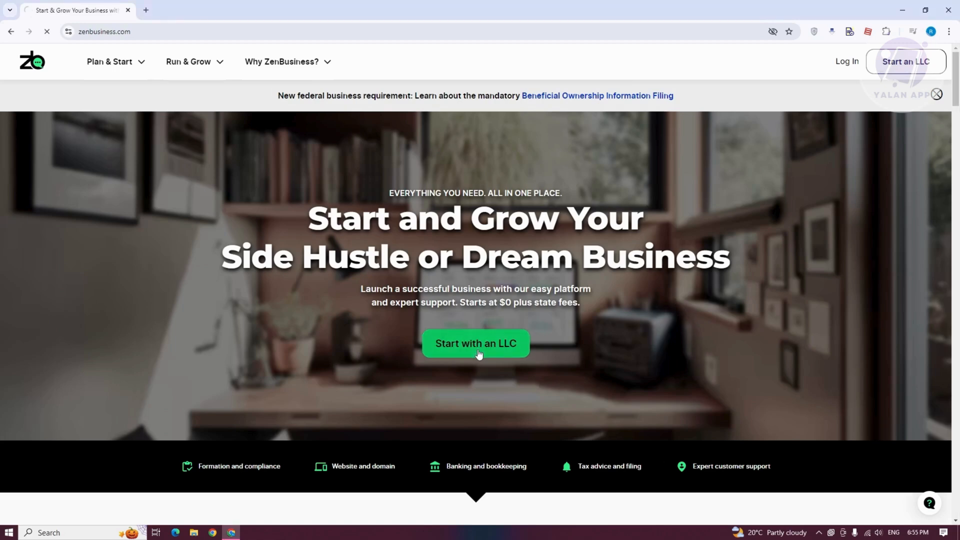
pyautogui.click(475, 343)
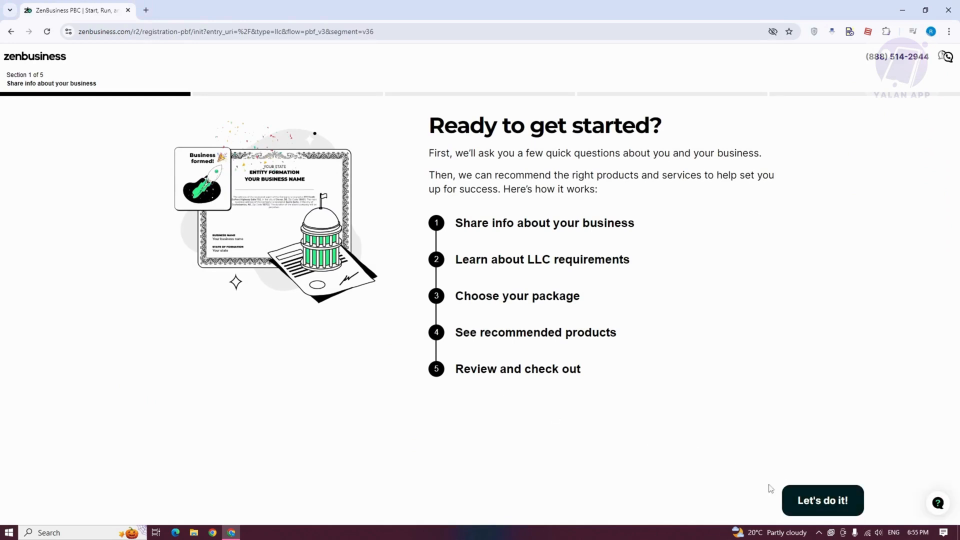
# - Begin the questionnaire, confirm the business details, and answer that there is no prior business experience
pyautogui.click(821, 500)
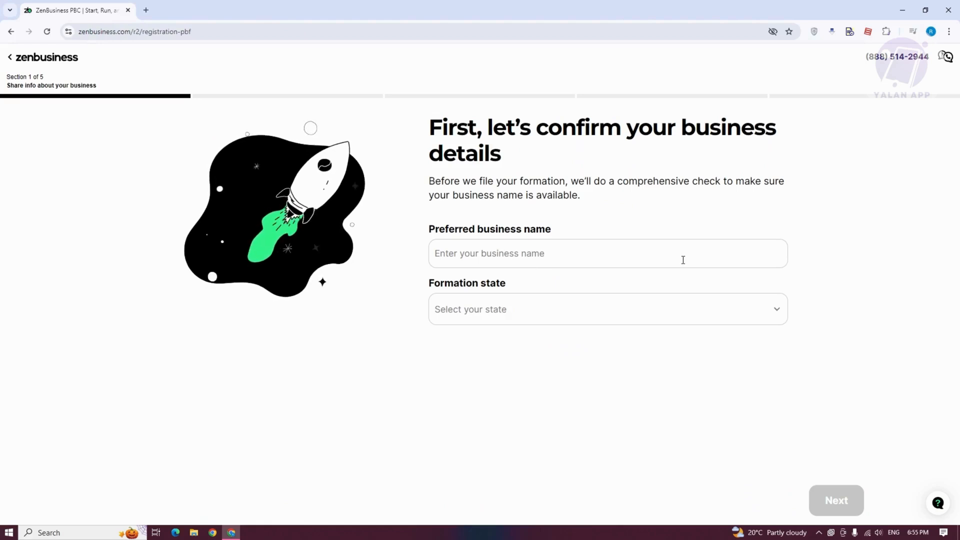
pyautogui.moveTo(777, 331)
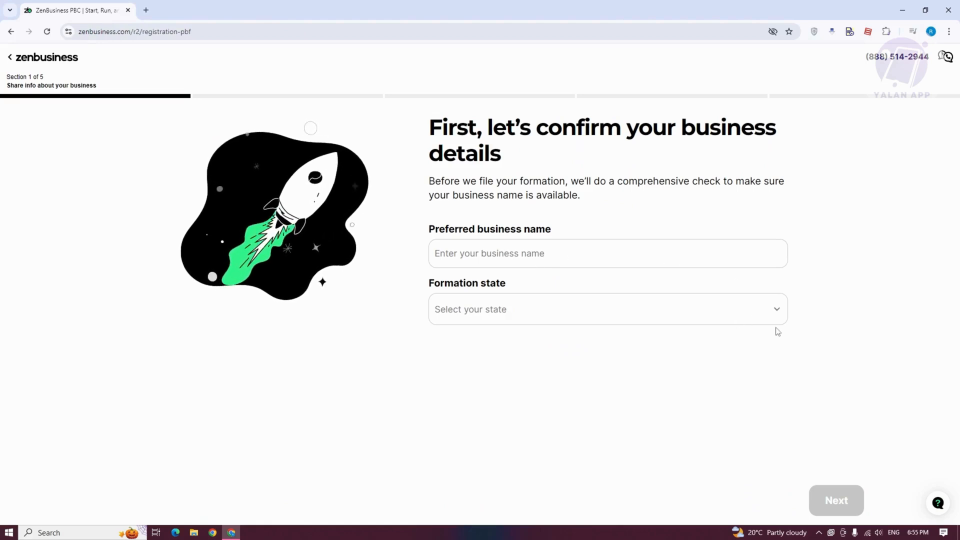
pyautogui.click(606, 309)
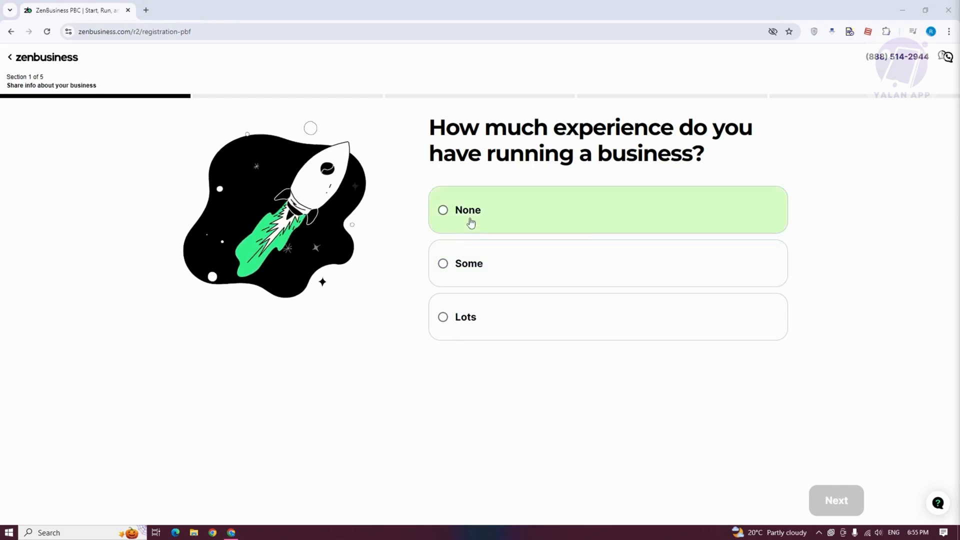
pyautogui.click(467, 210)
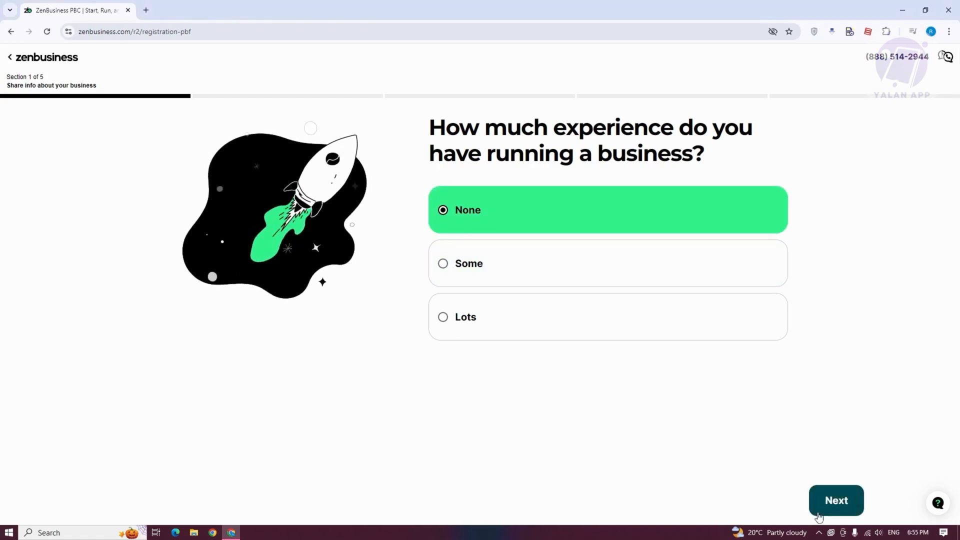
pyautogui.click(835, 500)
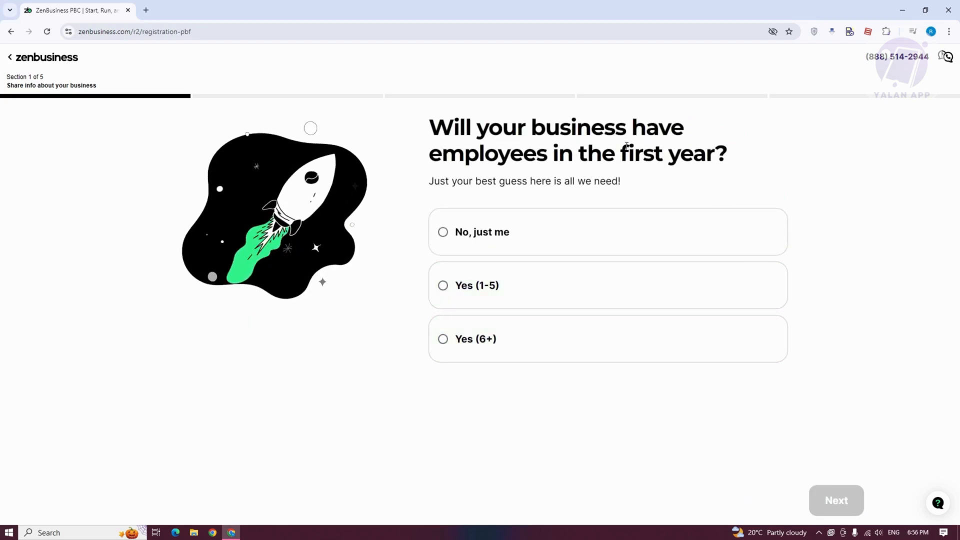
# - Answer the employees, separate business address and business stage questions, and pick an industry
pyautogui.click(490, 285)
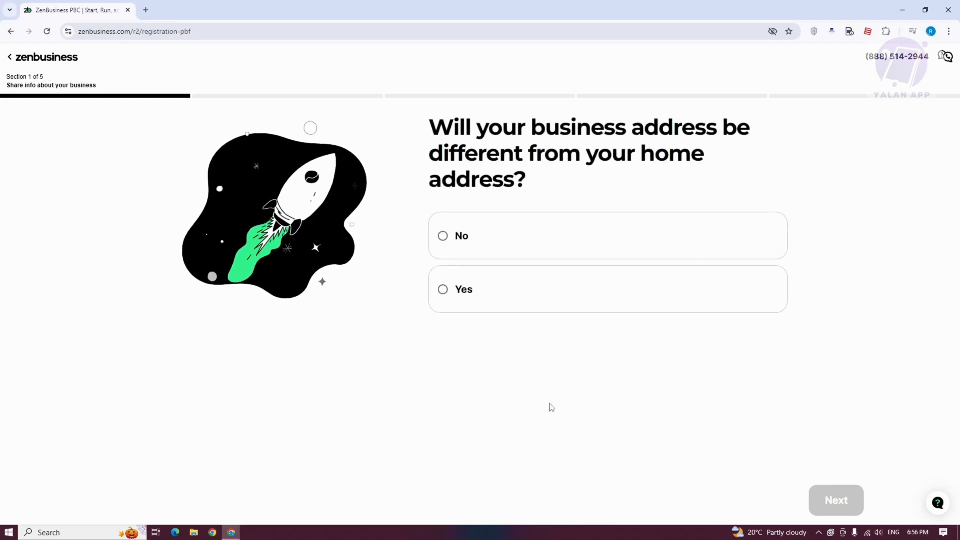
pyautogui.moveTo(477, 273)
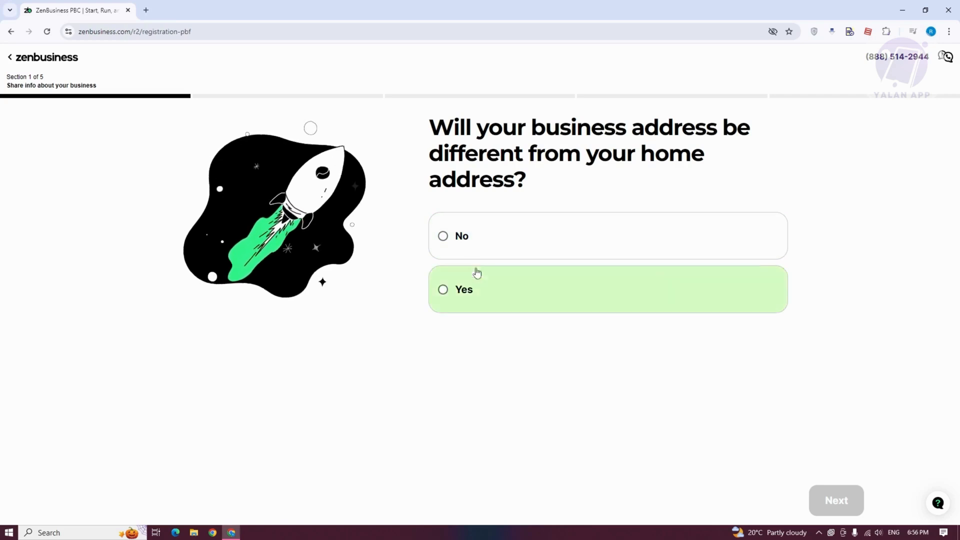
pyautogui.click(463, 288)
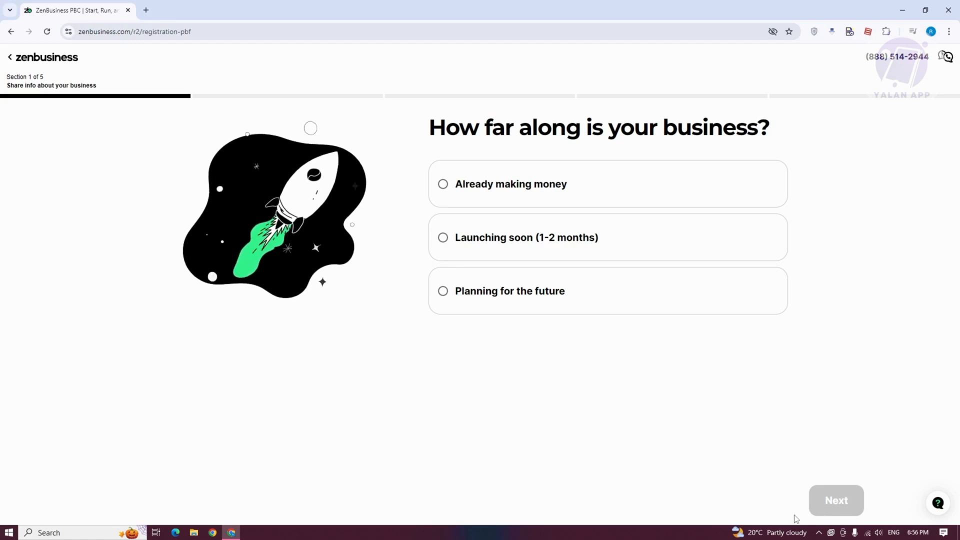
pyautogui.click(510, 183)
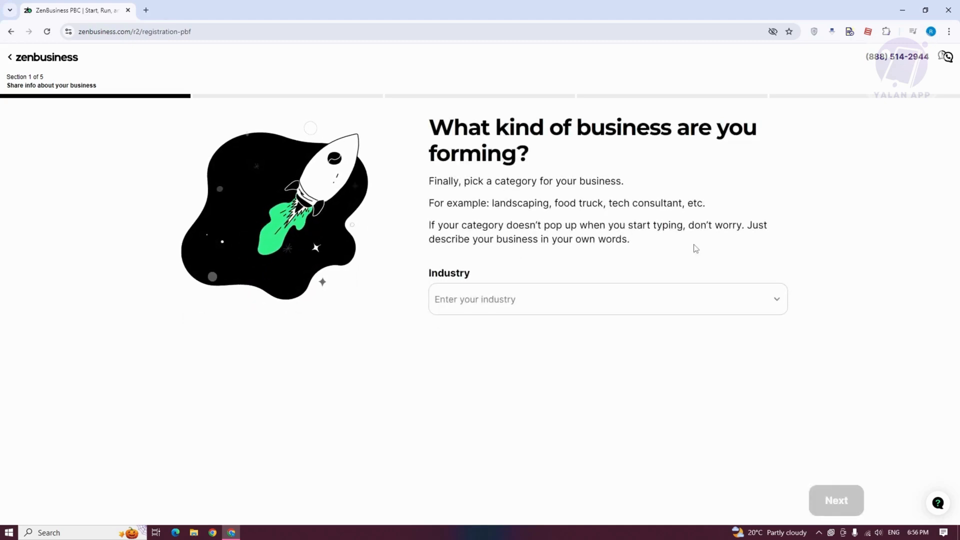
pyautogui.click(607, 299)
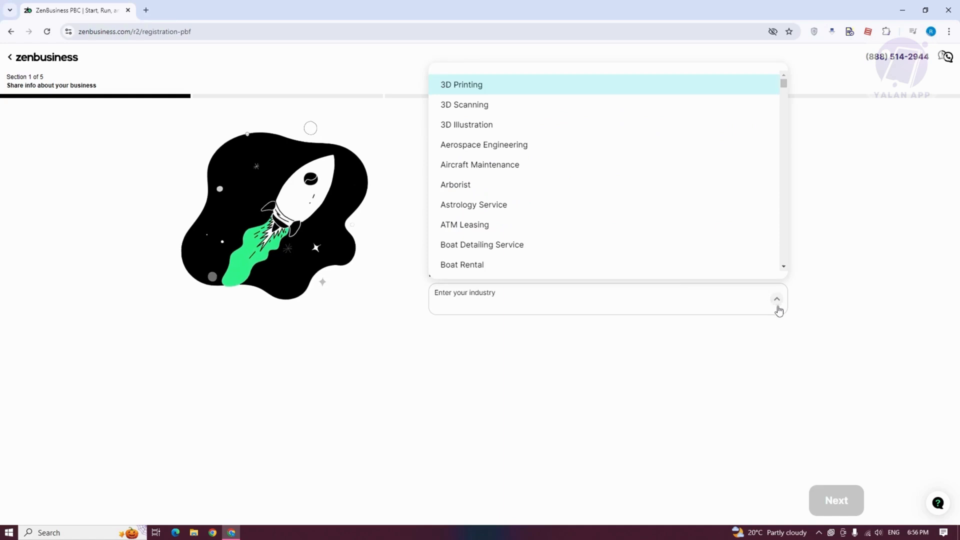
pyautogui.click(461, 84)
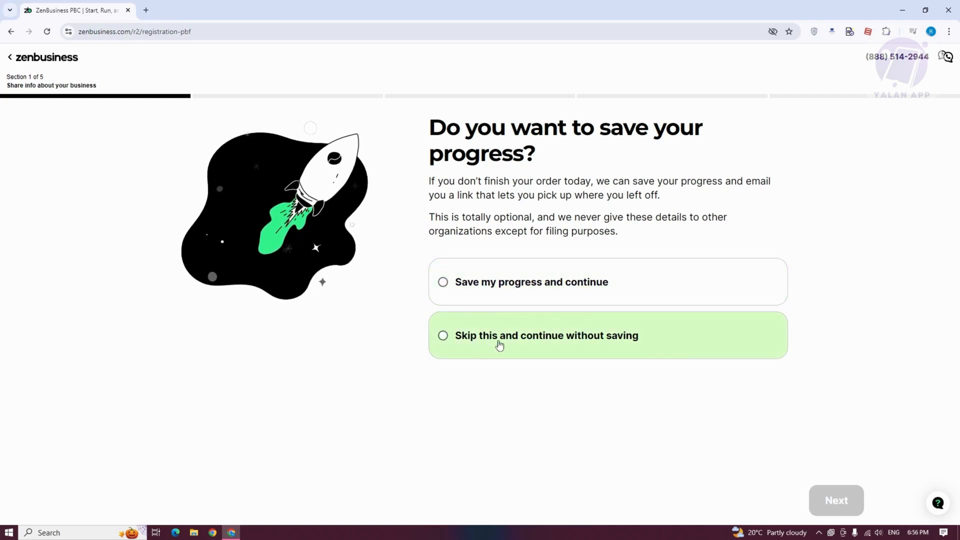
# - Skip saving progress and appoint ZenBusiness as the registered agent
pyautogui.click(545, 335)
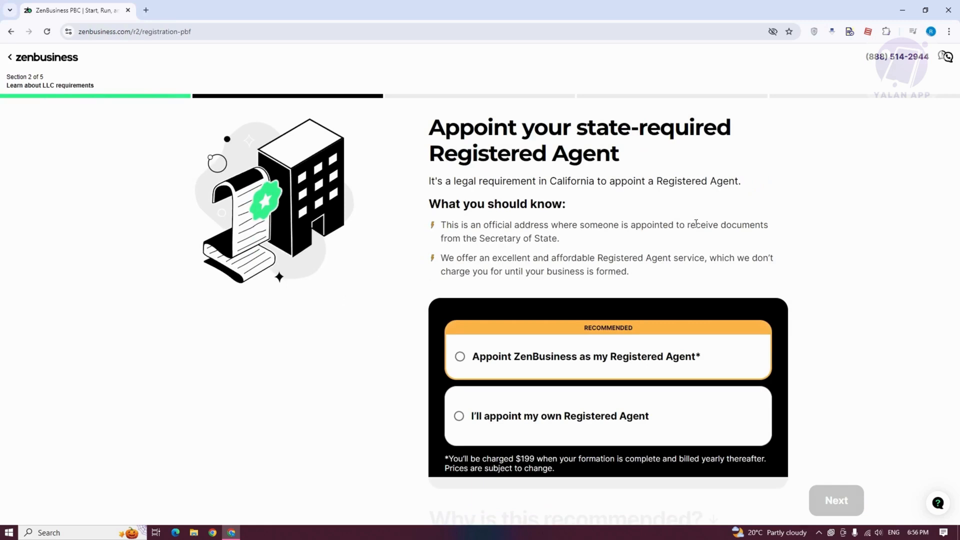
pyautogui.scroll(-3)
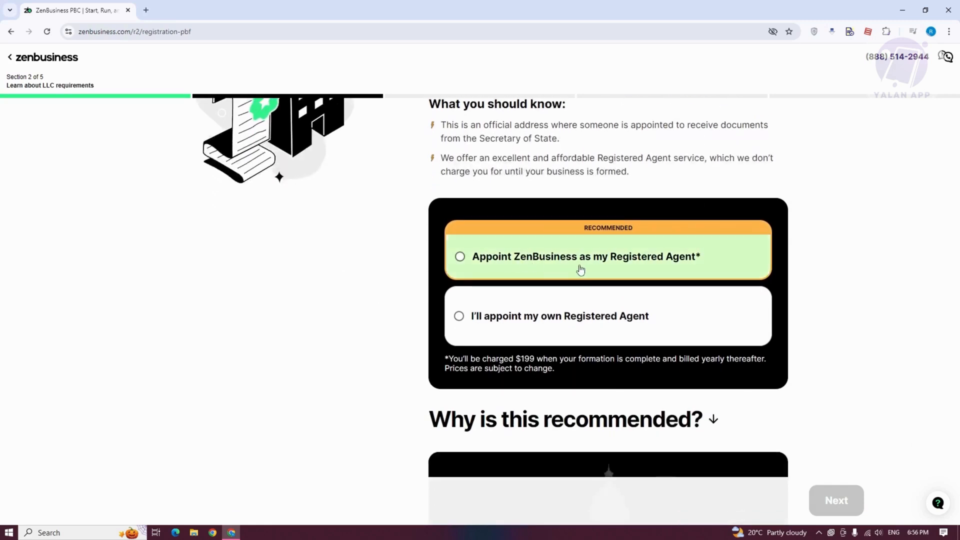
pyautogui.moveTo(806, 264)
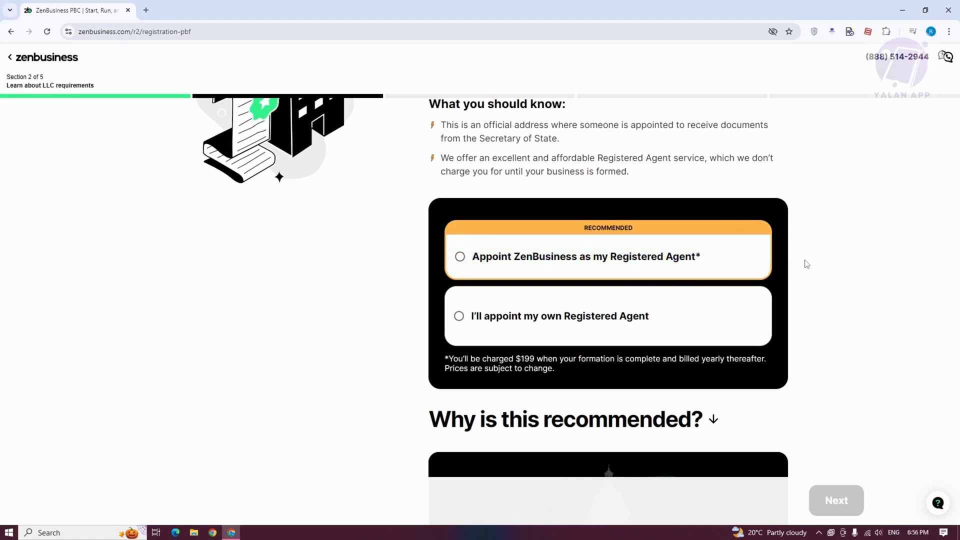
pyautogui.moveTo(513, 256)
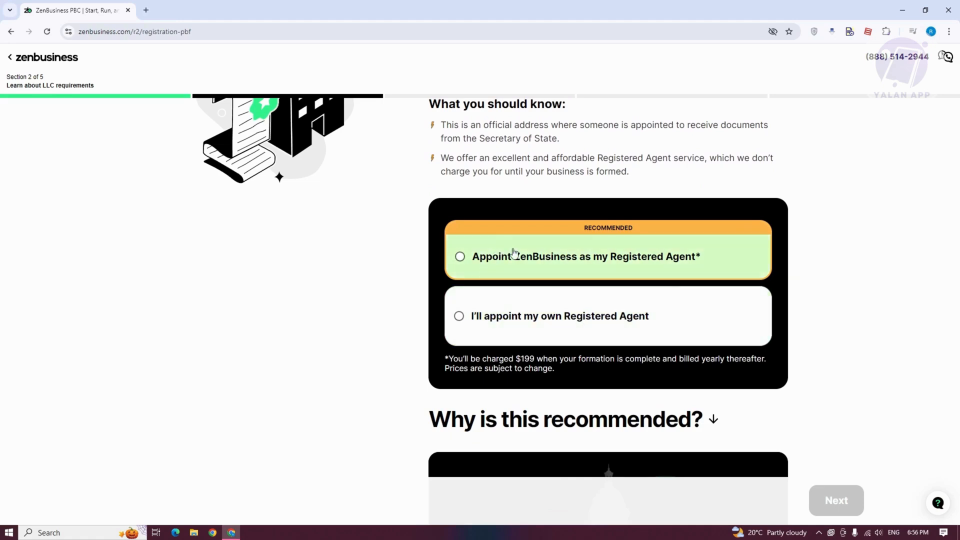
pyautogui.click(459, 256)
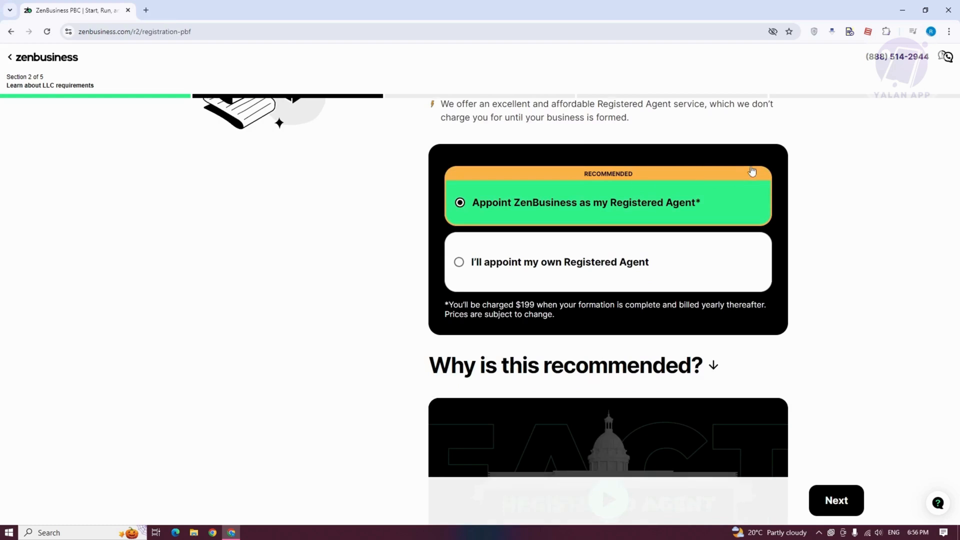
pyautogui.scroll(-3)
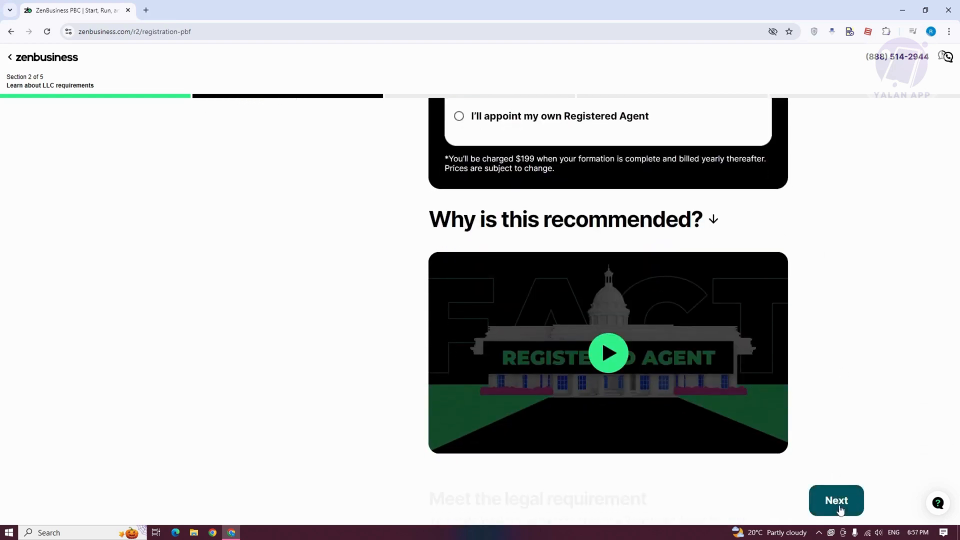
pyautogui.click(835, 500)
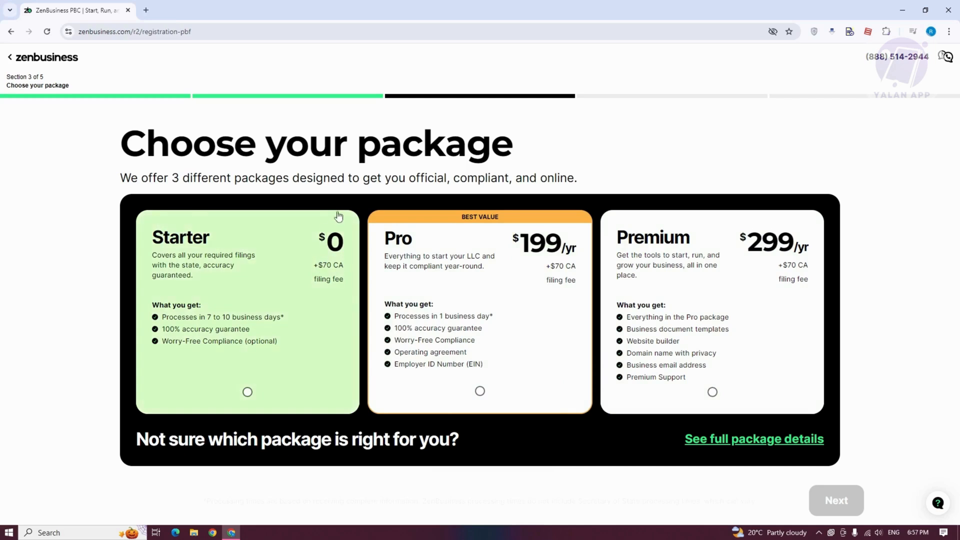
pyautogui.moveTo(315, 301)
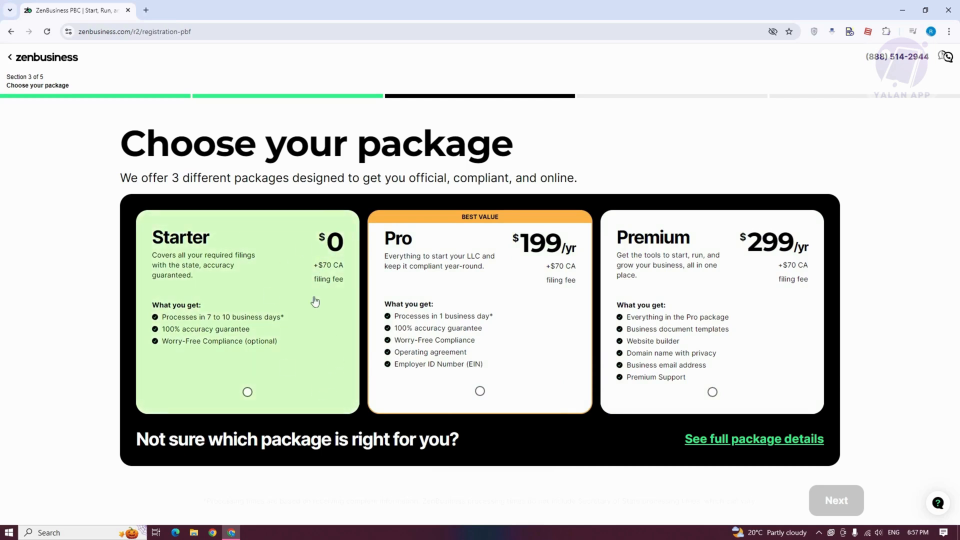
pyautogui.moveTo(457, 427)
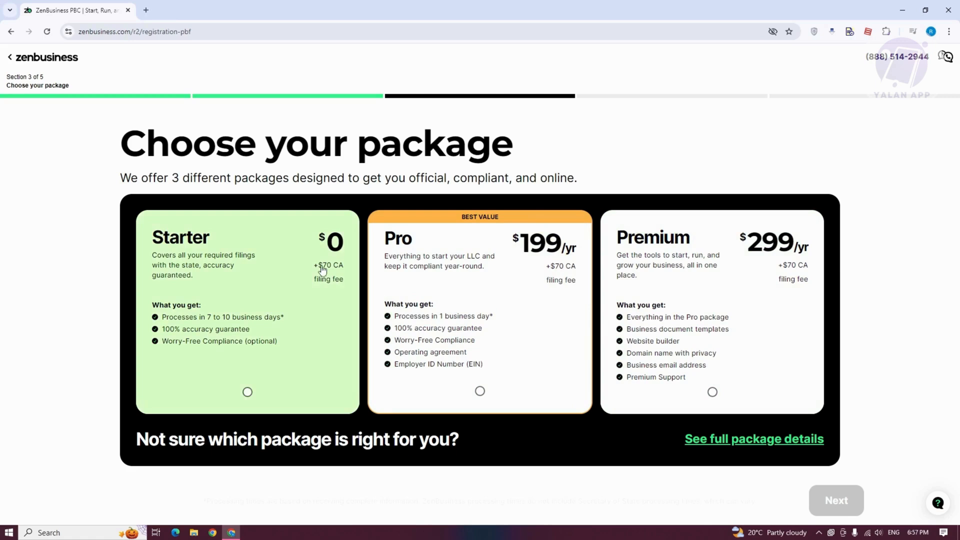
pyautogui.moveTo(317, 295)
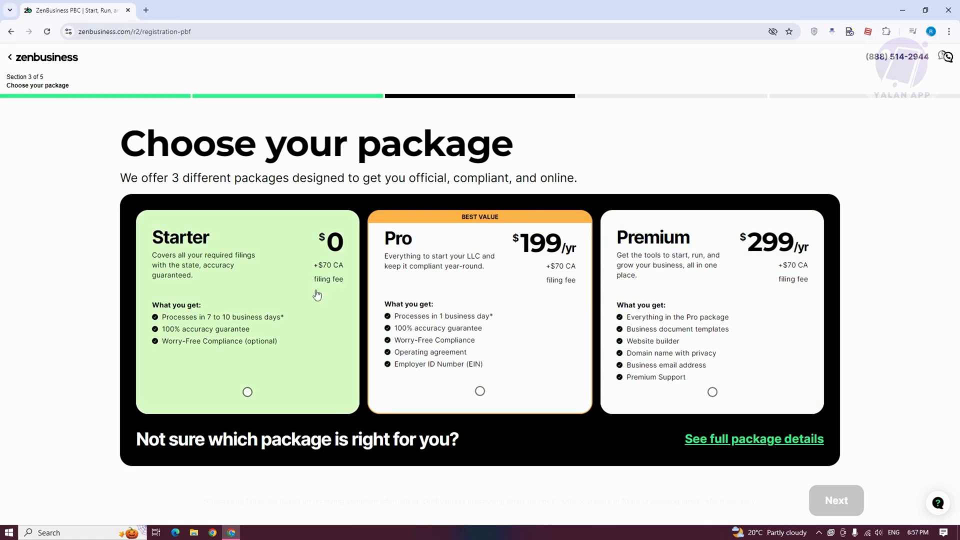
# - Select the $0 Starter package and continue
pyautogui.click(248, 391)
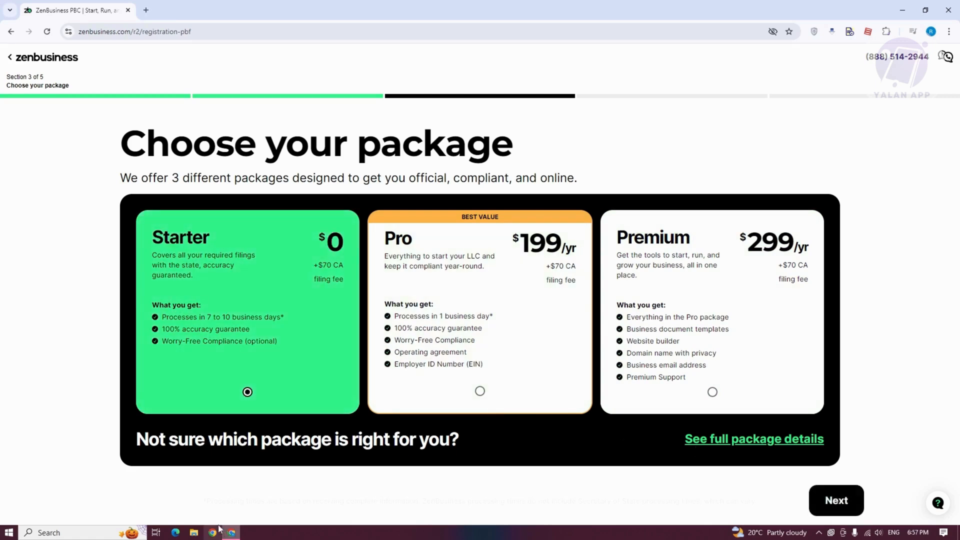
pyautogui.click(834, 499)
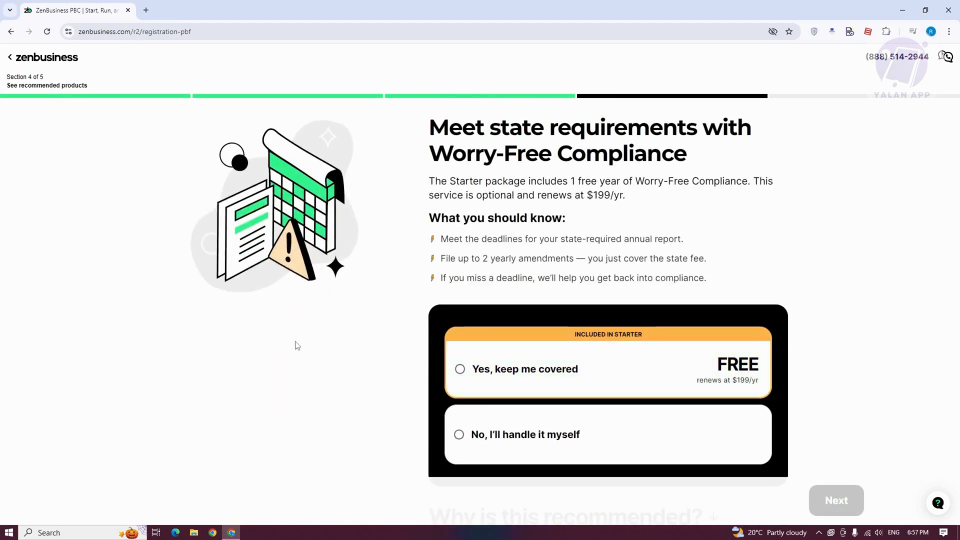
pyautogui.moveTo(840, 247)
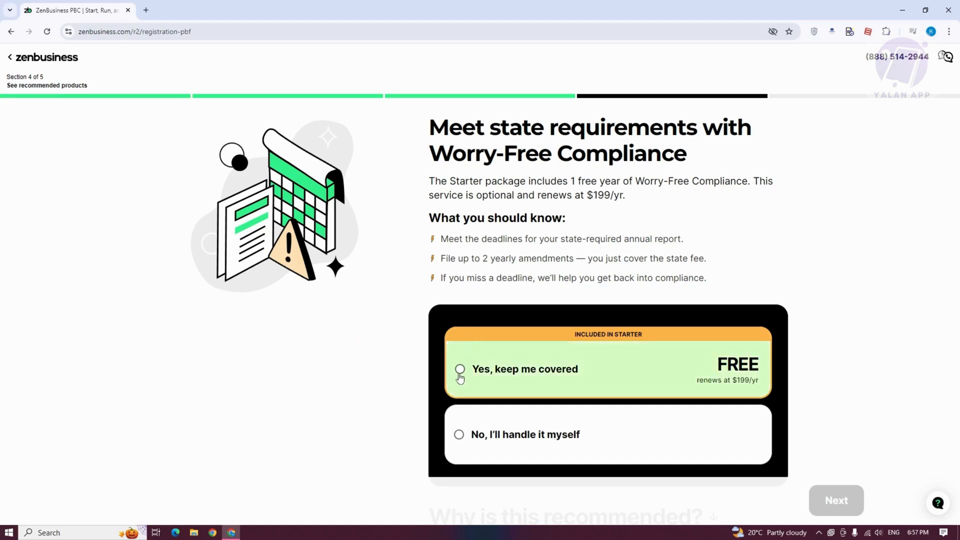
# - Choose 'No, I'll handle it myself' for Worry-Free Compliance and continue
pyautogui.click(460, 369)
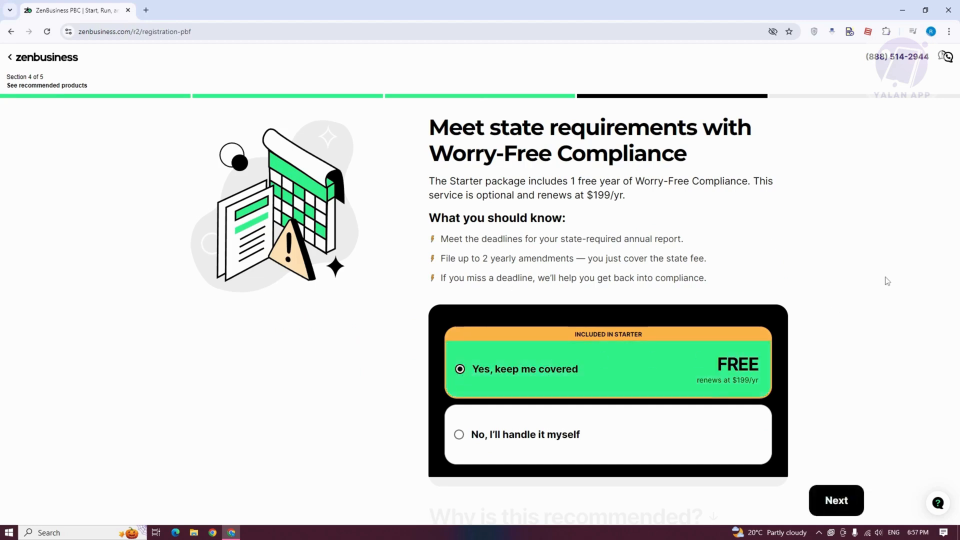
pyautogui.moveTo(741, 401)
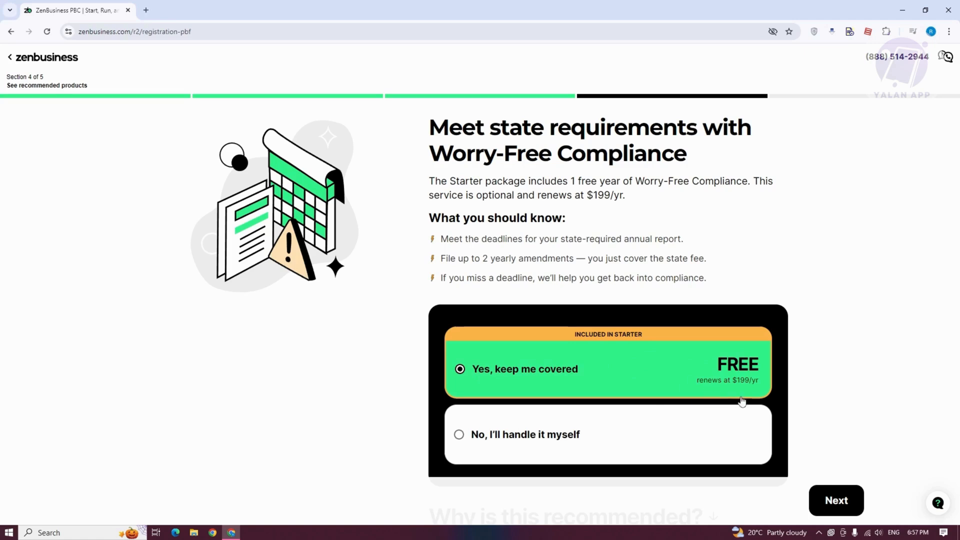
pyautogui.moveTo(744, 396)
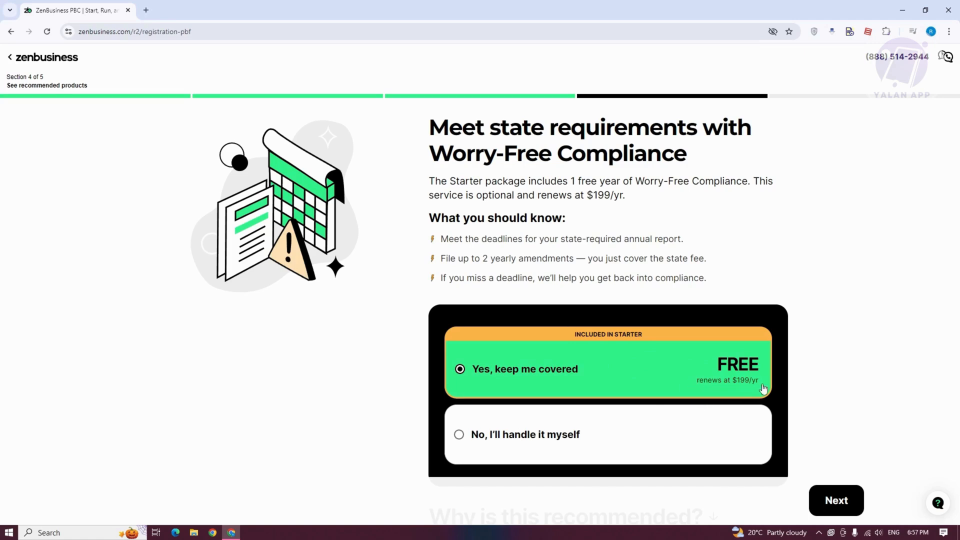
pyautogui.moveTo(524, 434)
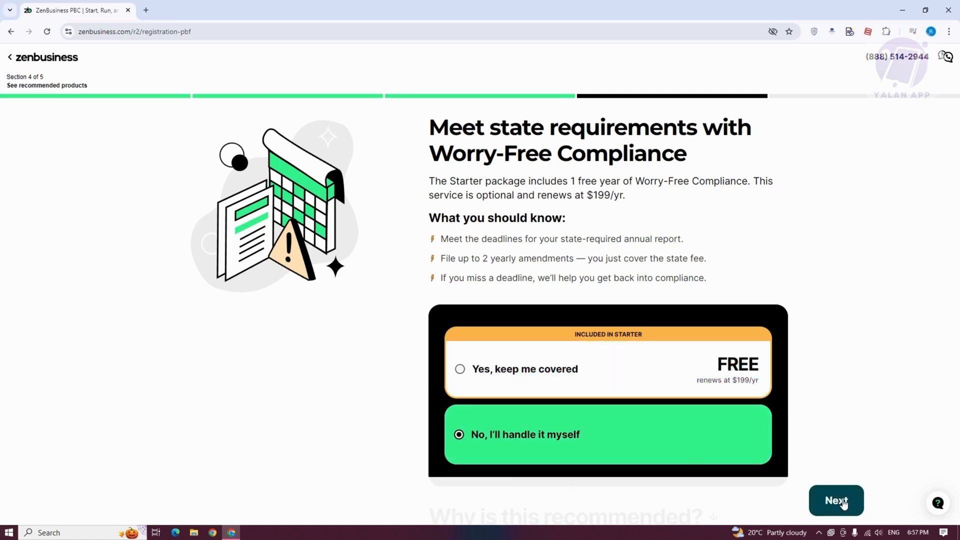
pyautogui.click(835, 499)
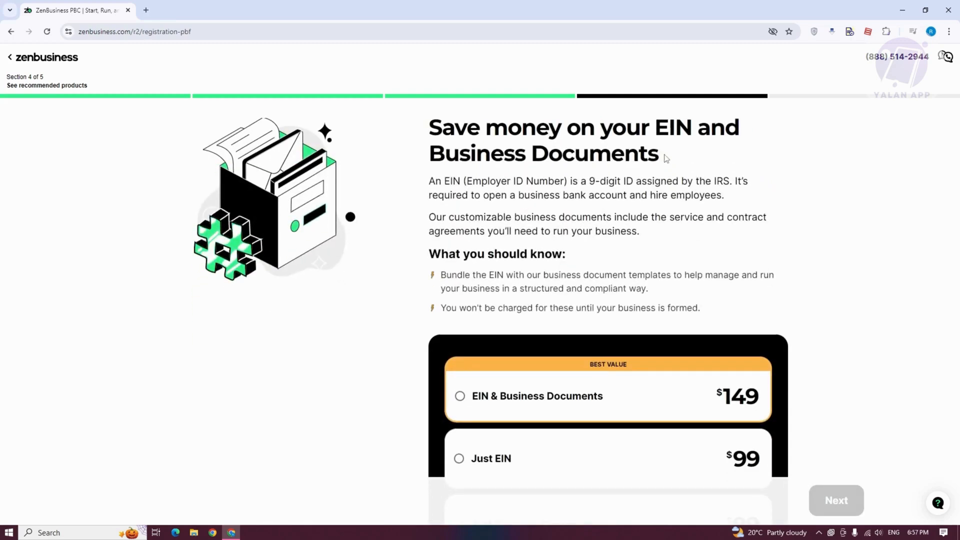
pyautogui.moveTo(769, 226)
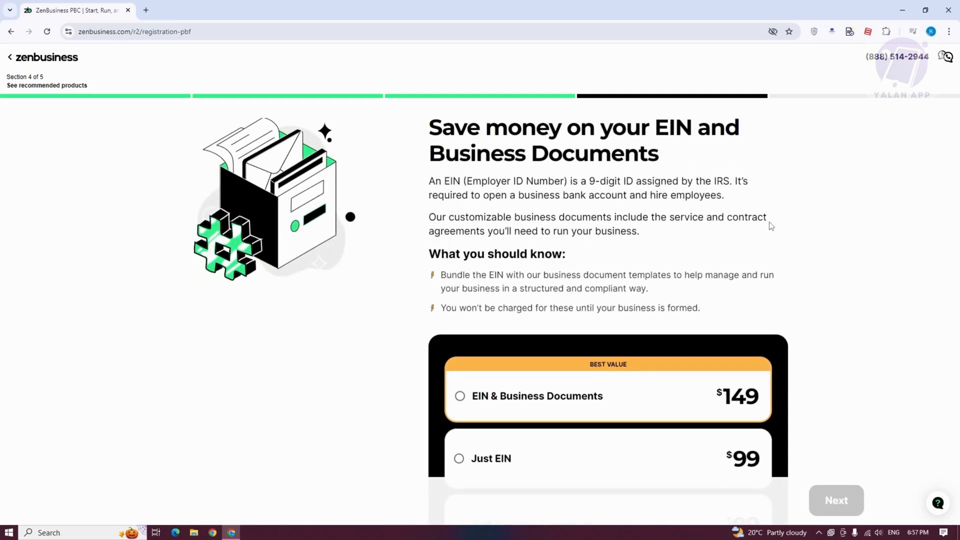
# - Select 'No thanks' for the EIN & Business Documents bundle and continue
pyautogui.scroll(-3)
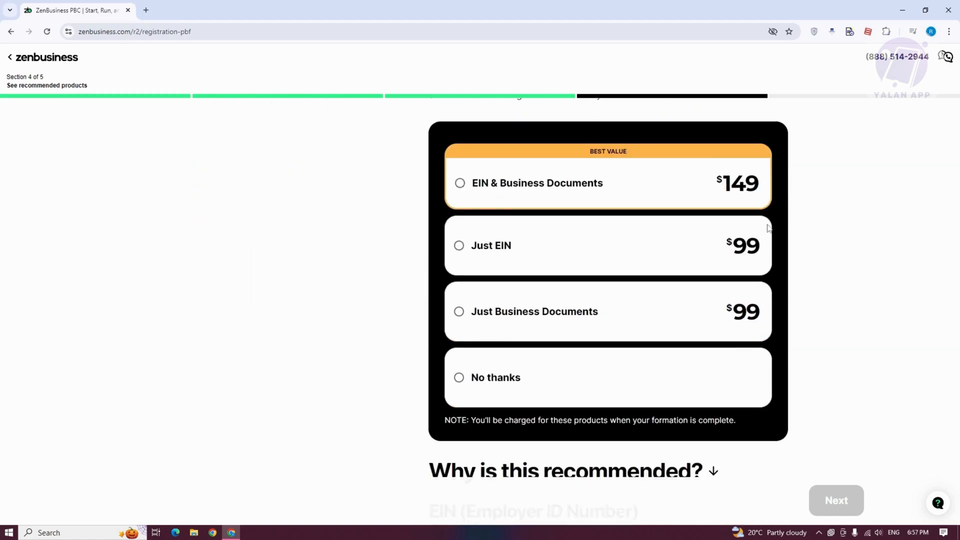
pyautogui.click(458, 377)
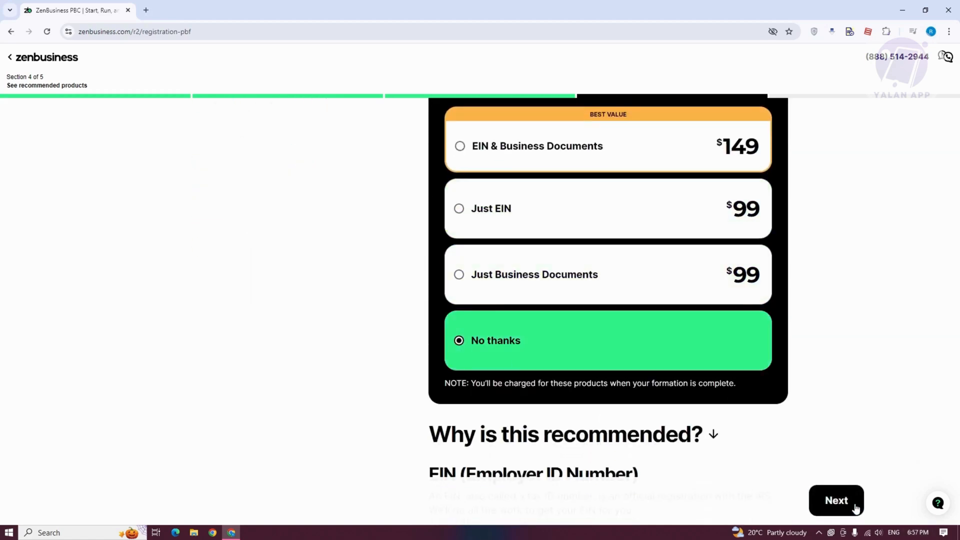
pyautogui.click(837, 500)
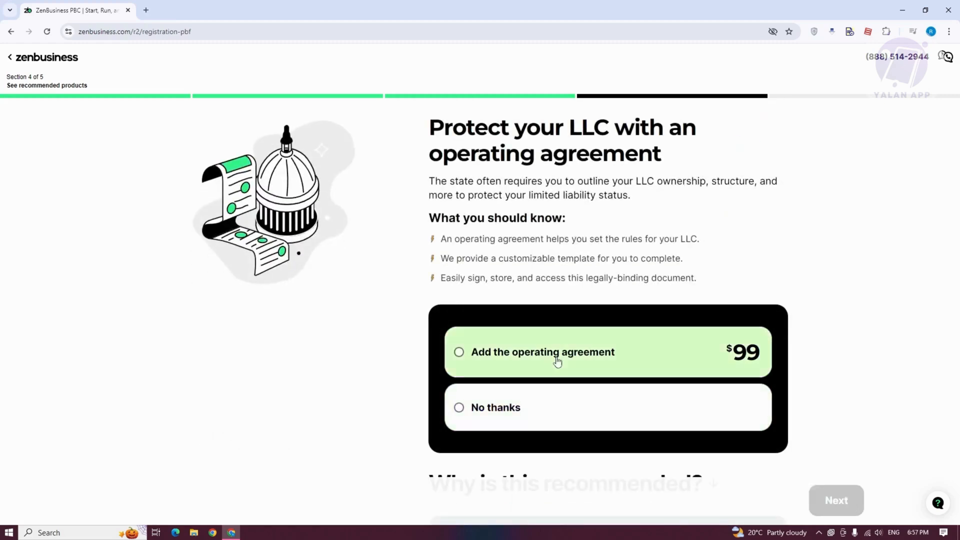
# - Decline the operating agreement, business banking and Money Pro add-ons
pyautogui.click(495, 407)
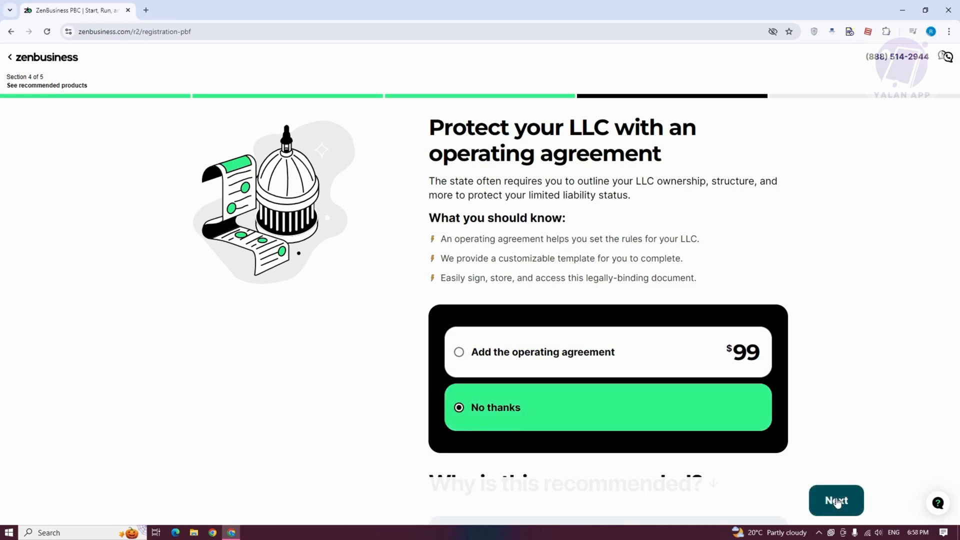
pyautogui.click(834, 500)
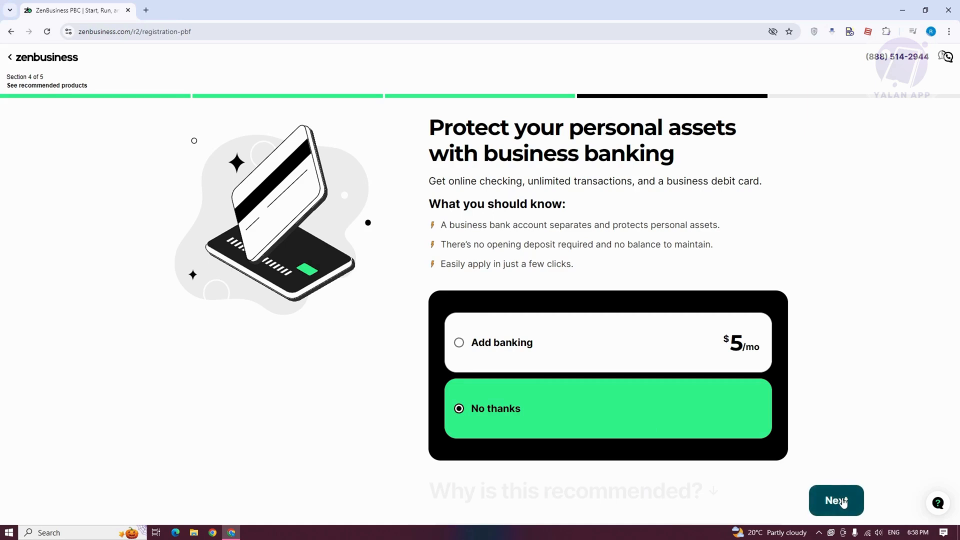
pyautogui.click(835, 500)
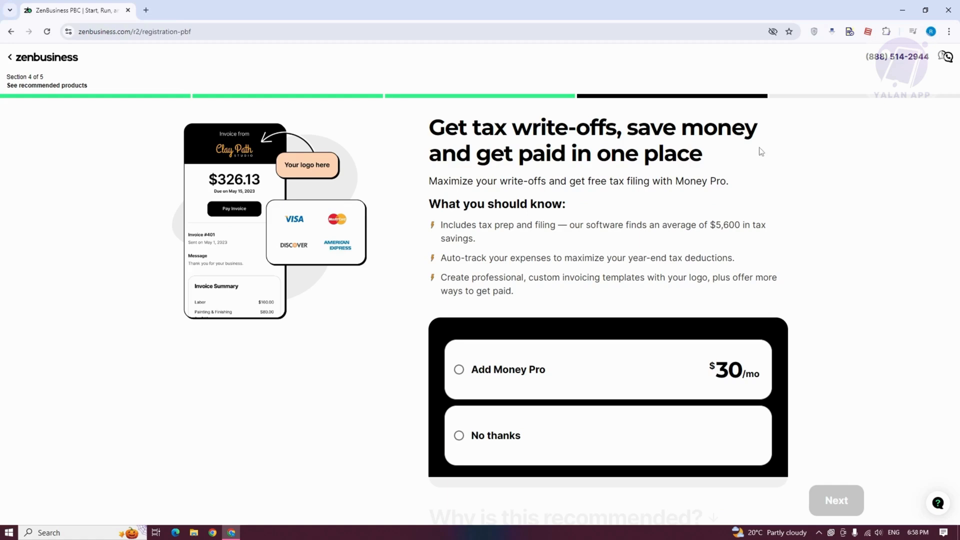
pyautogui.click(495, 436)
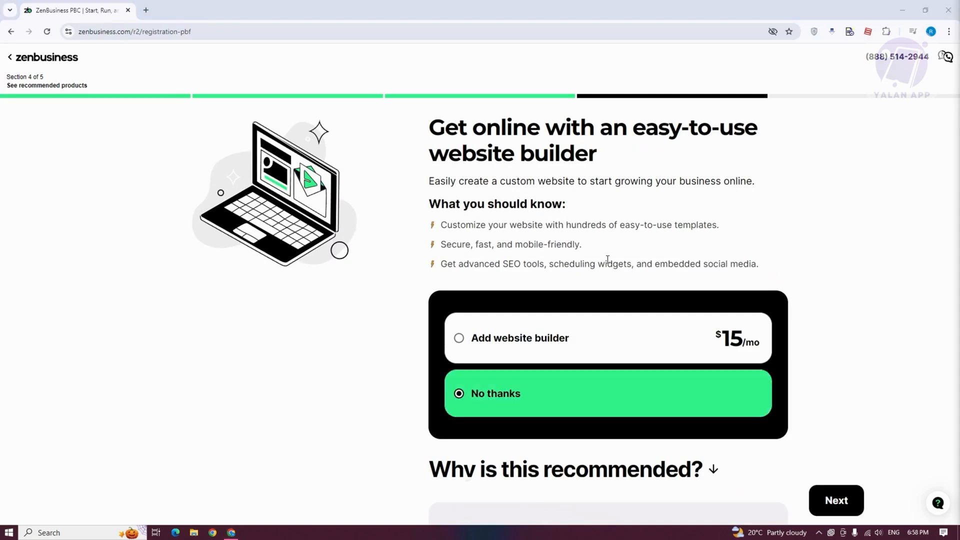
# - Select 'Add website builder' at $15/mo and continue
pyautogui.moveTo(428, 128); pyautogui.dragTo(627, 128)
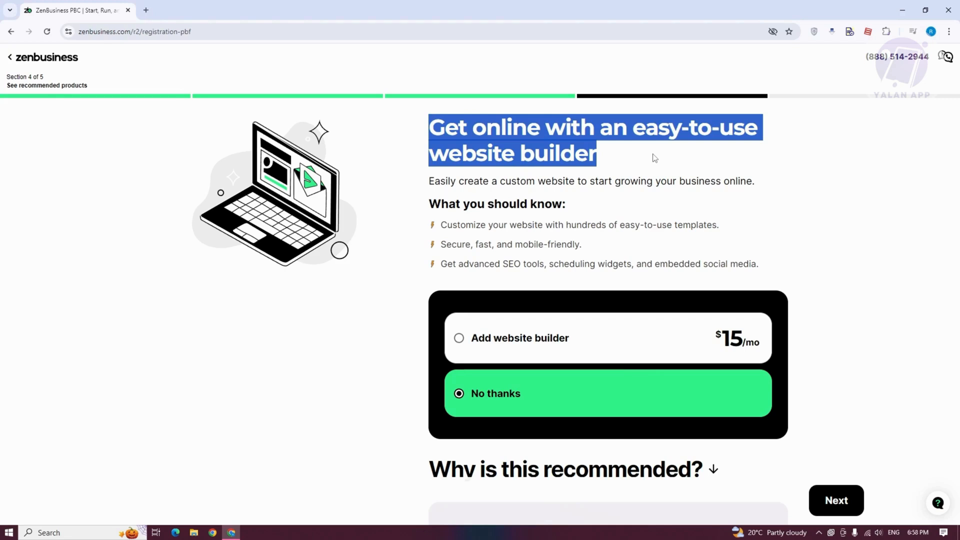
pyautogui.moveTo(463, 355)
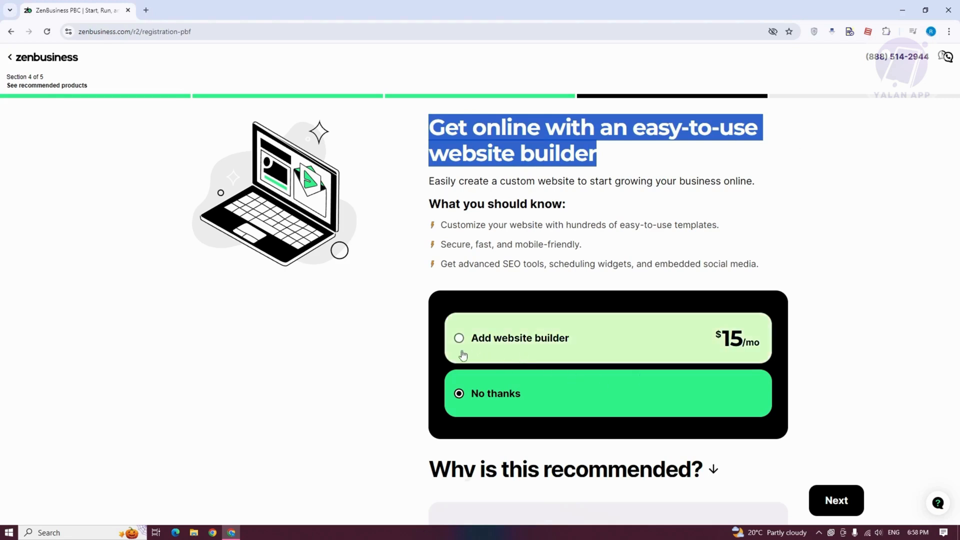
pyautogui.click(458, 337)
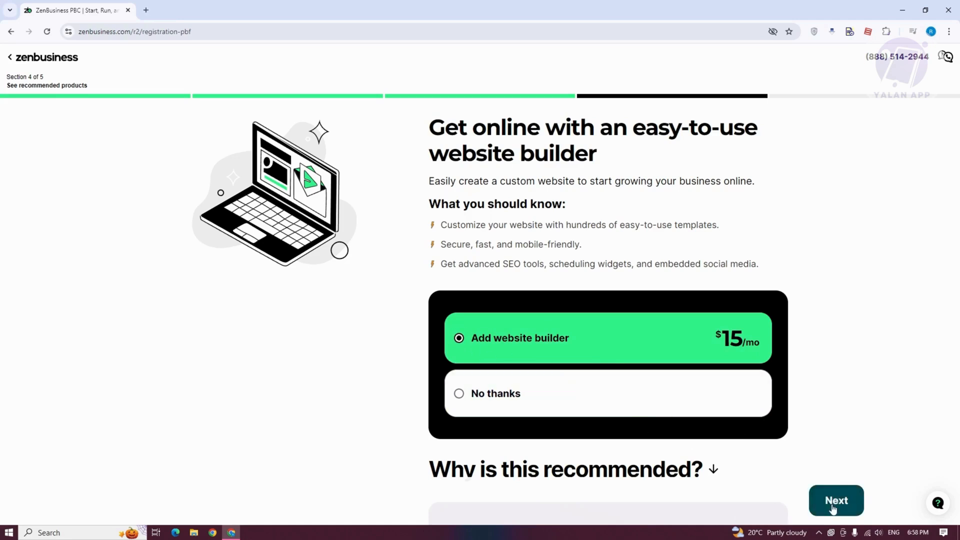
pyautogui.click(835, 500)
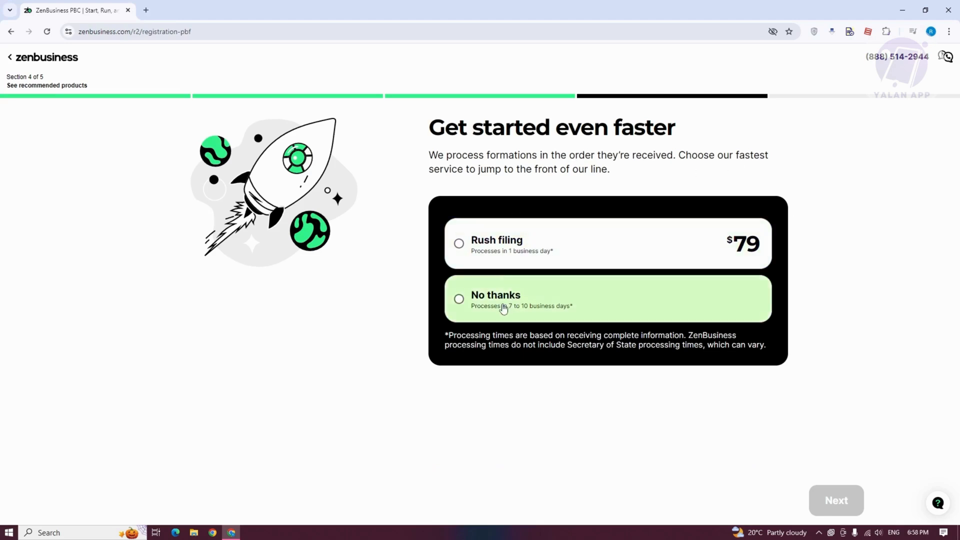
# - Decline rush filing under 'Get started even faster' and continue to Review your info
pyautogui.click(458, 298)
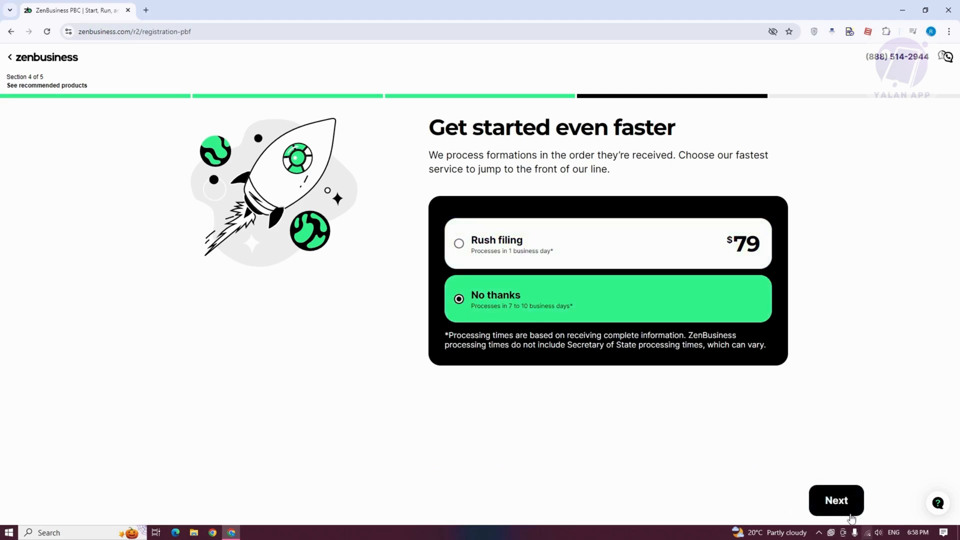
pyautogui.click(835, 500)
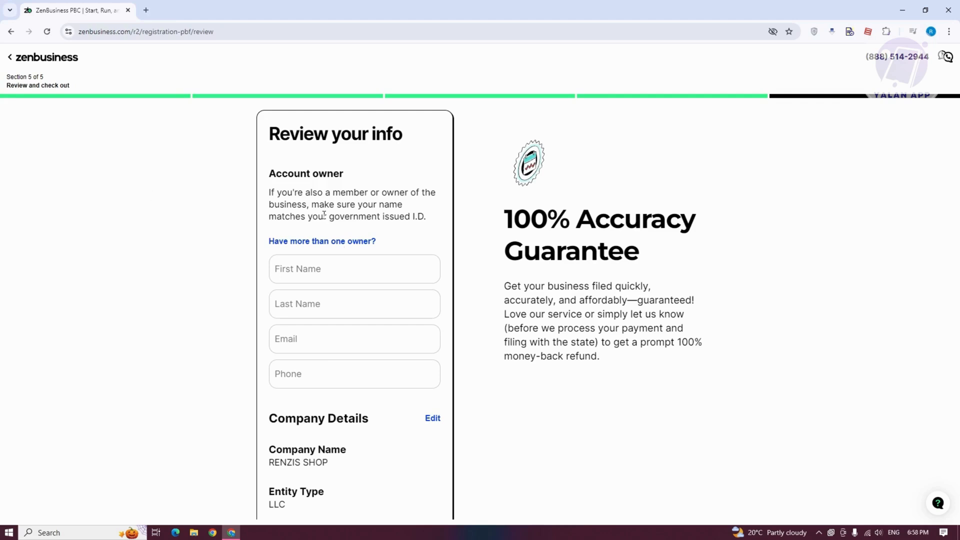
pyautogui.scroll(-3)
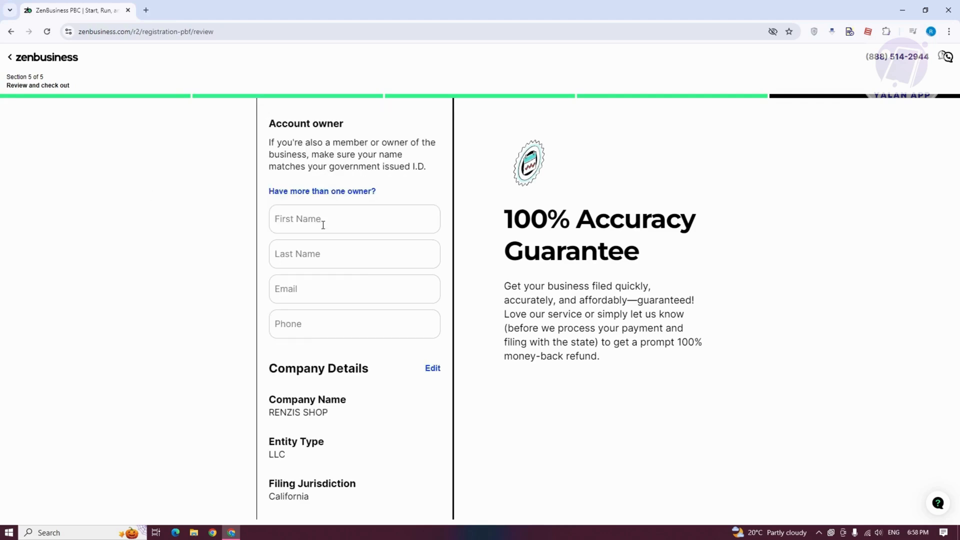
pyautogui.scroll(-3)
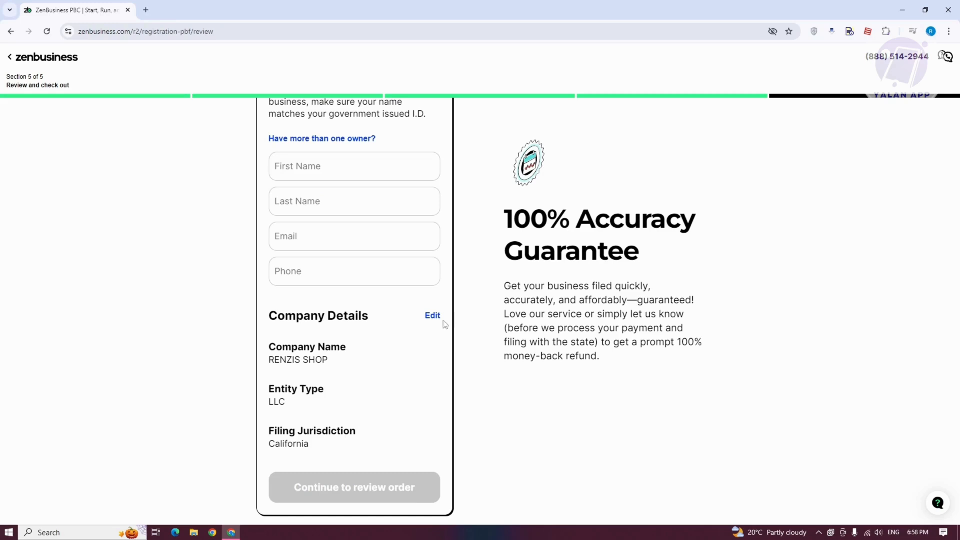
pyautogui.moveTo(678, 278)
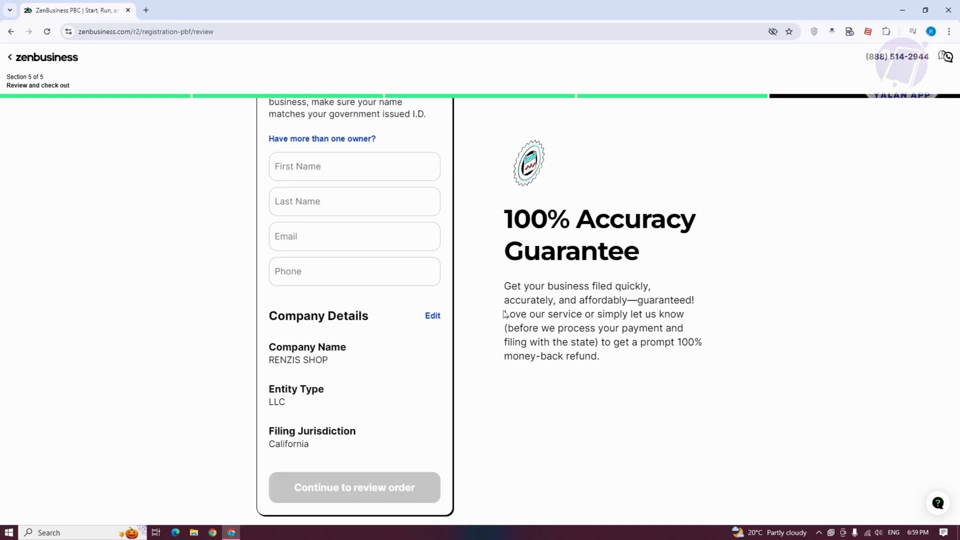
pyautogui.moveTo(640, 479)
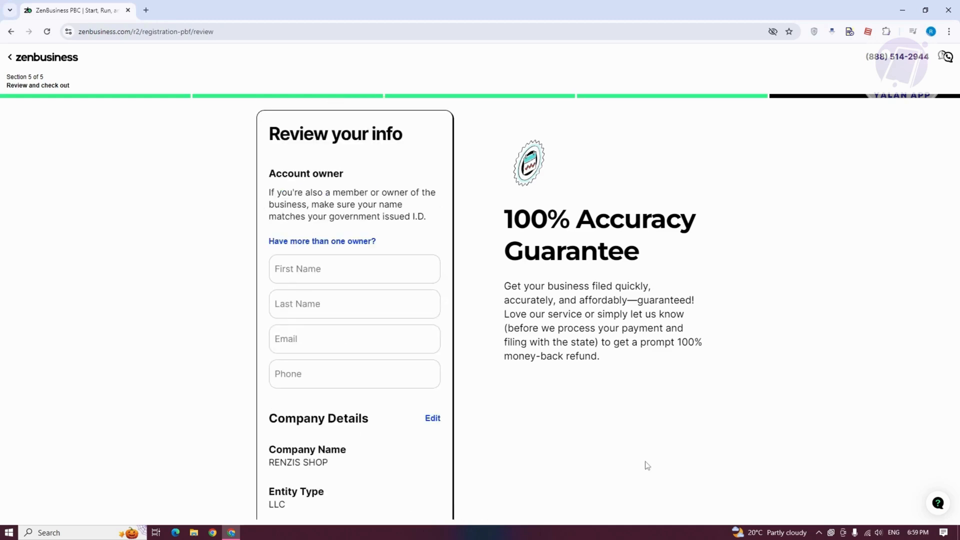
pyautogui.moveTo(730, 424)
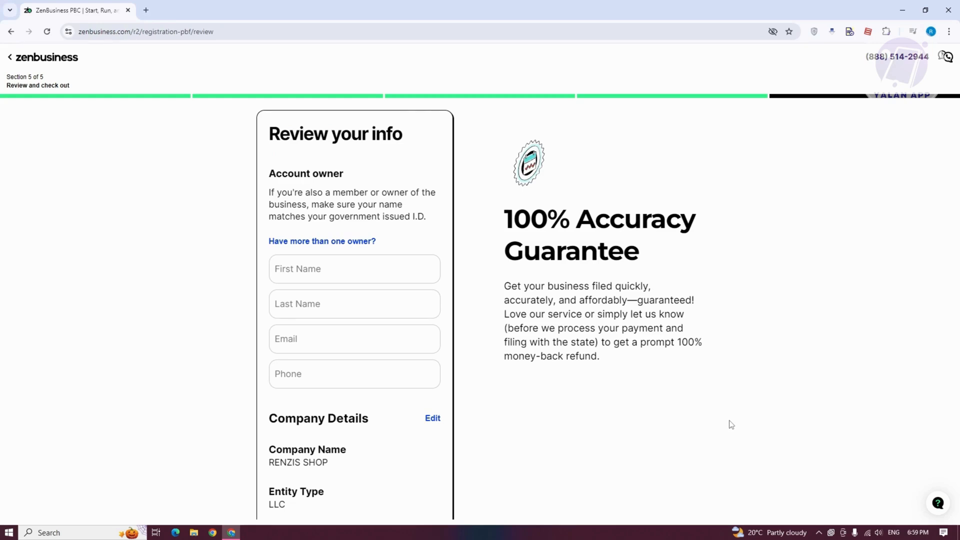
pyautogui.moveTo(856, 447)
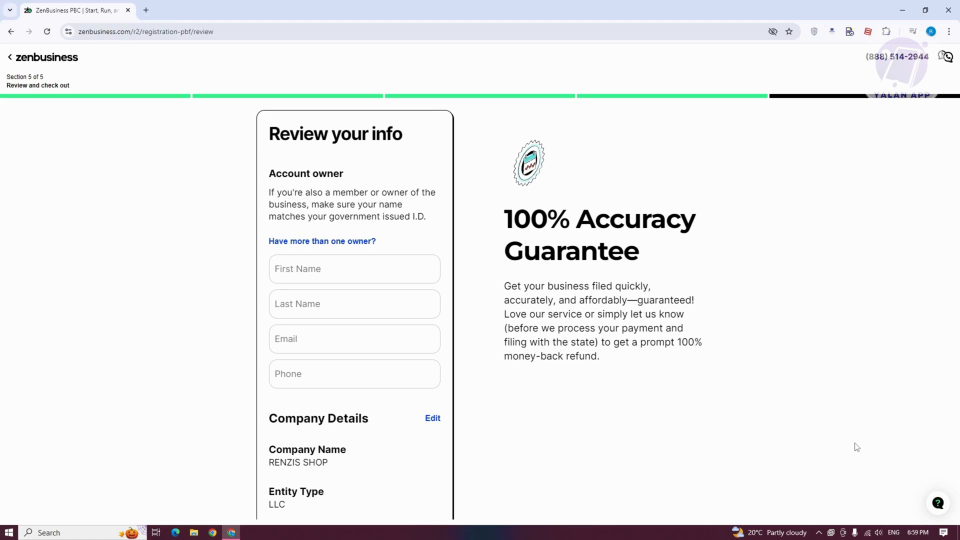
pyautogui.moveTo(854, 464)
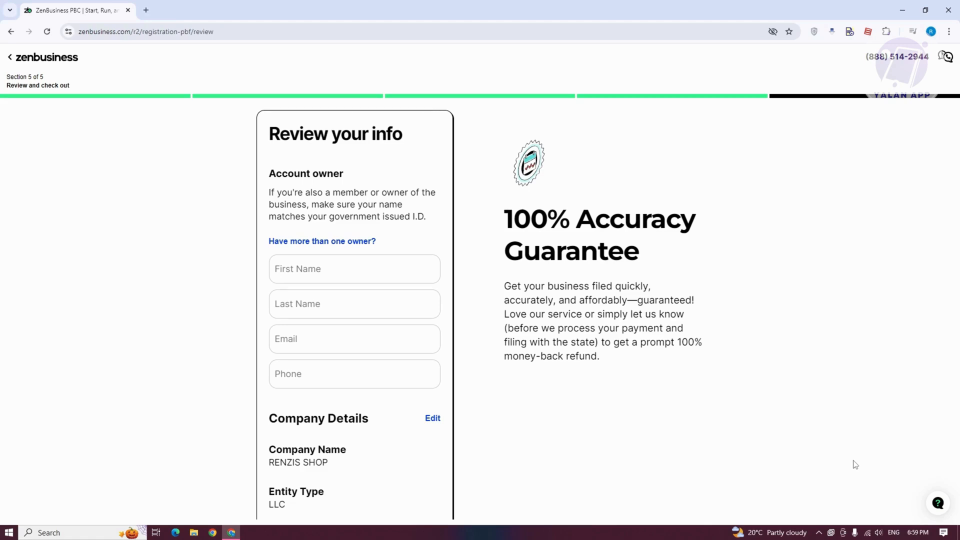